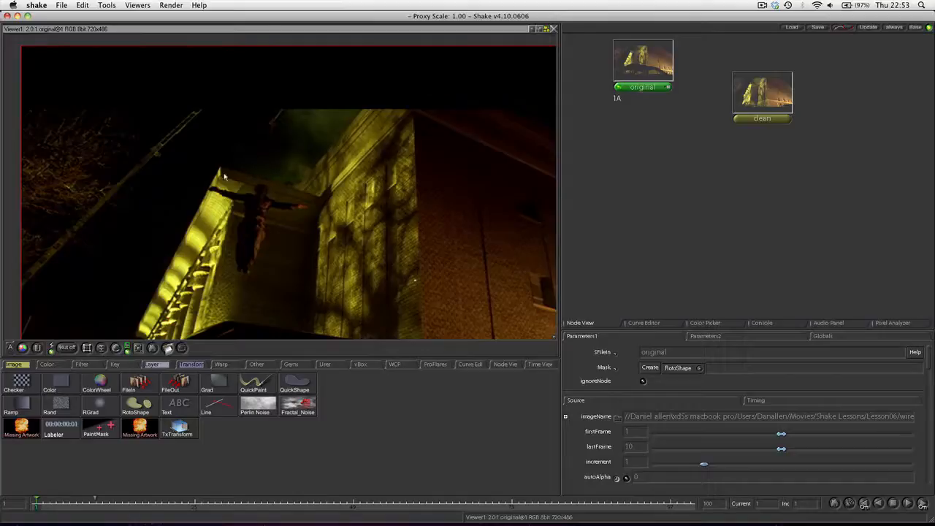
pyautogui.moveTo(281, 181)
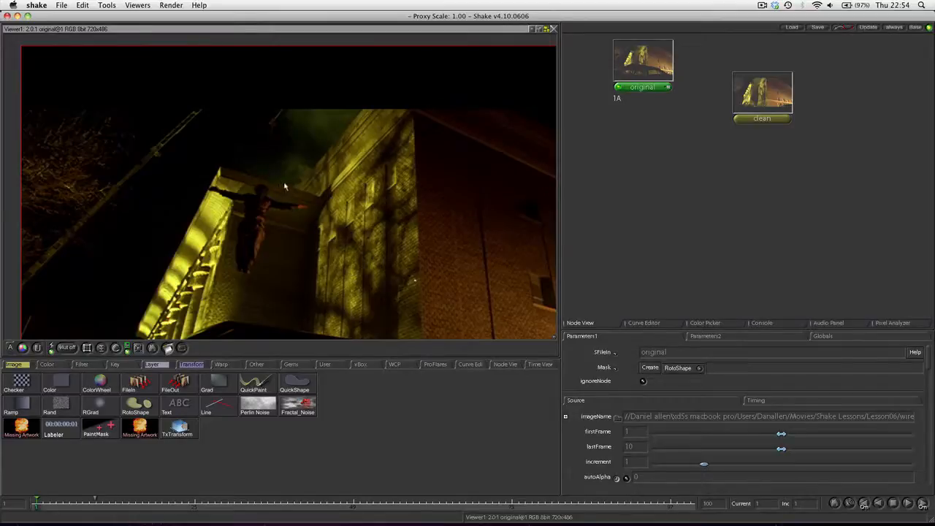
pyautogui.moveTo(425, 176)
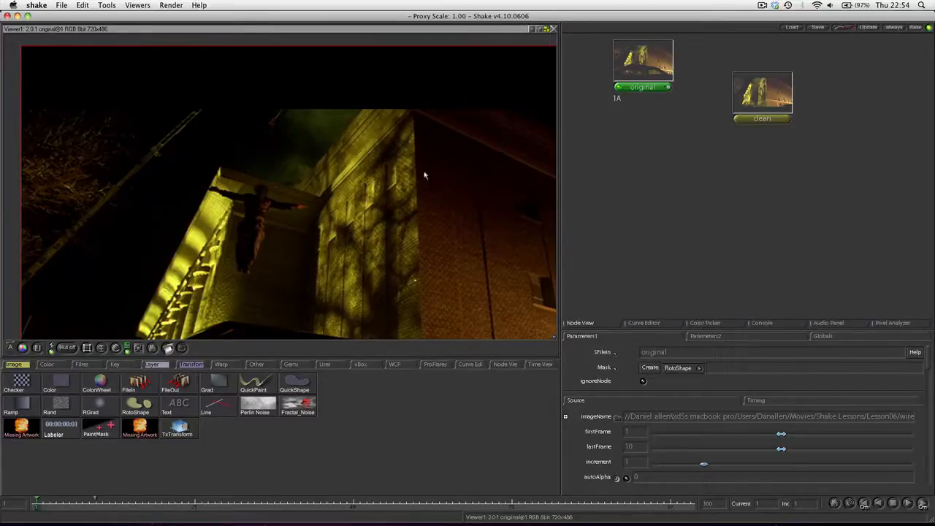
pyautogui.moveTo(316, 217)
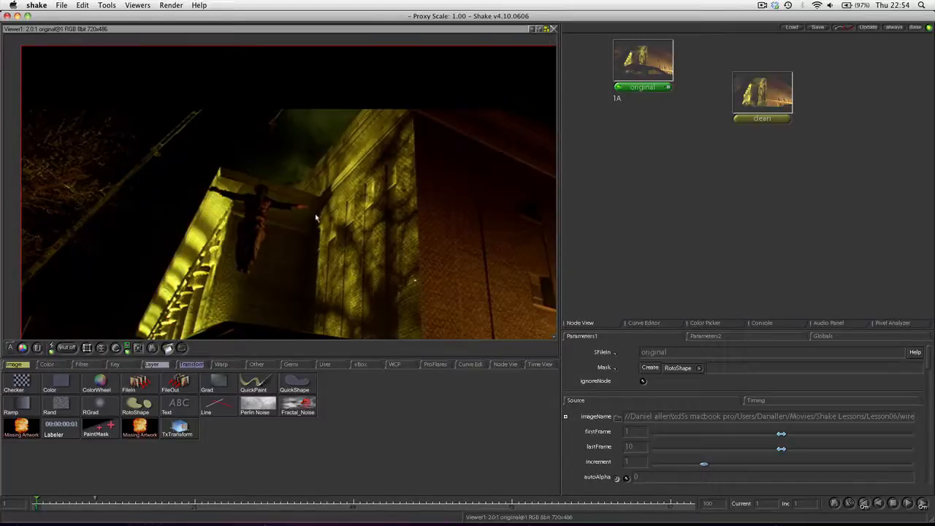
pyautogui.moveTo(231, 169)
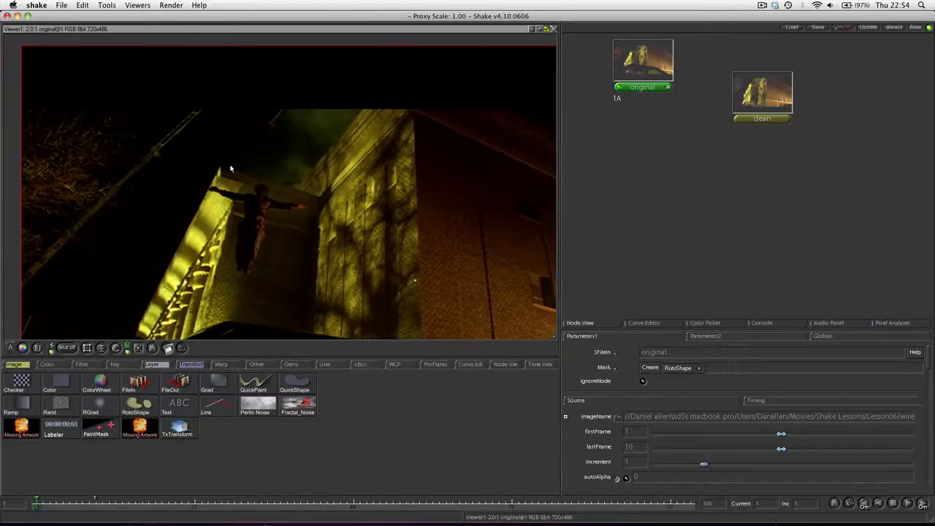
pyautogui.moveTo(344, 196)
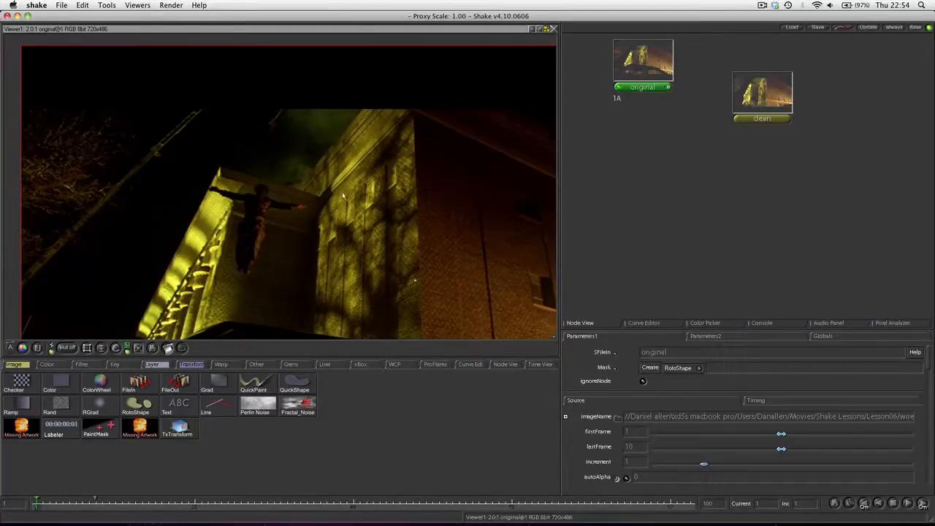
pyautogui.moveTo(389, 225)
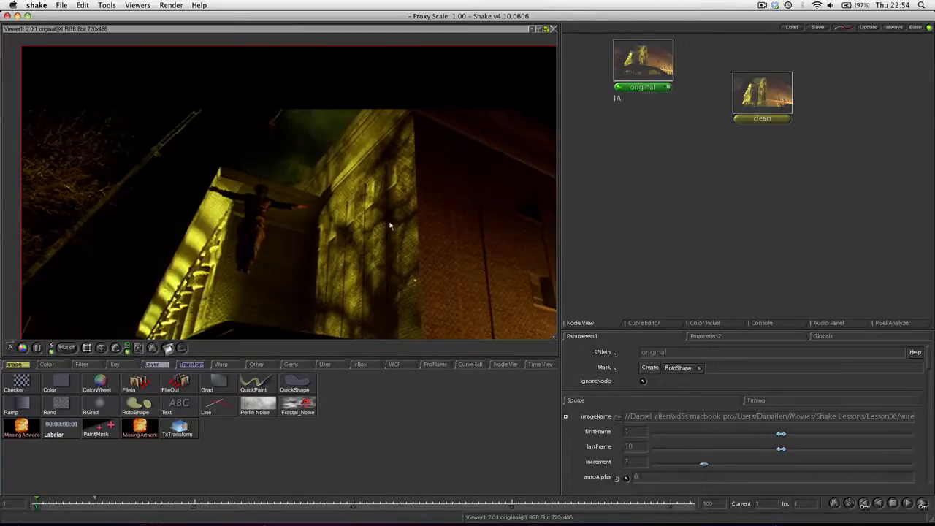
pyautogui.moveTo(406, 114)
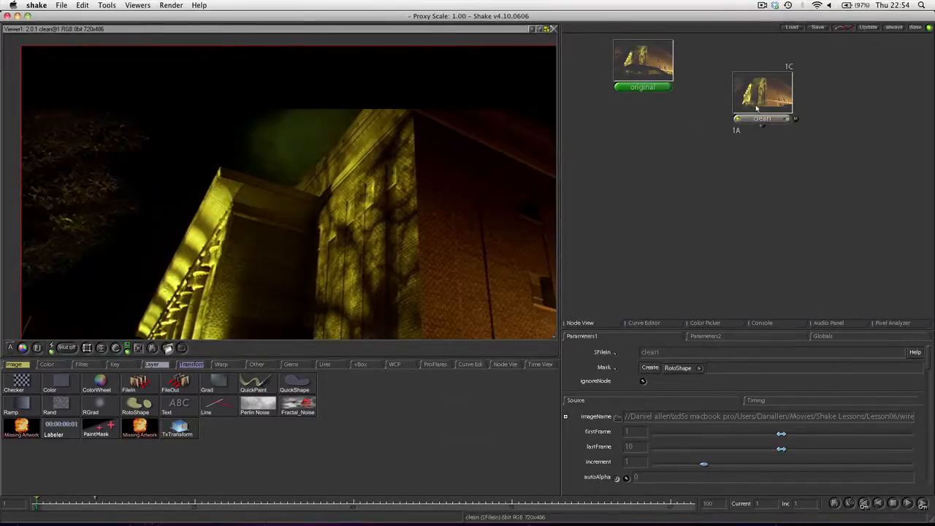
# - Add a QuickPaint node after the original plate and feed the clean plate into its second input
pyautogui.moveTo(763, 95); pyautogui.dragTo(728, 117)
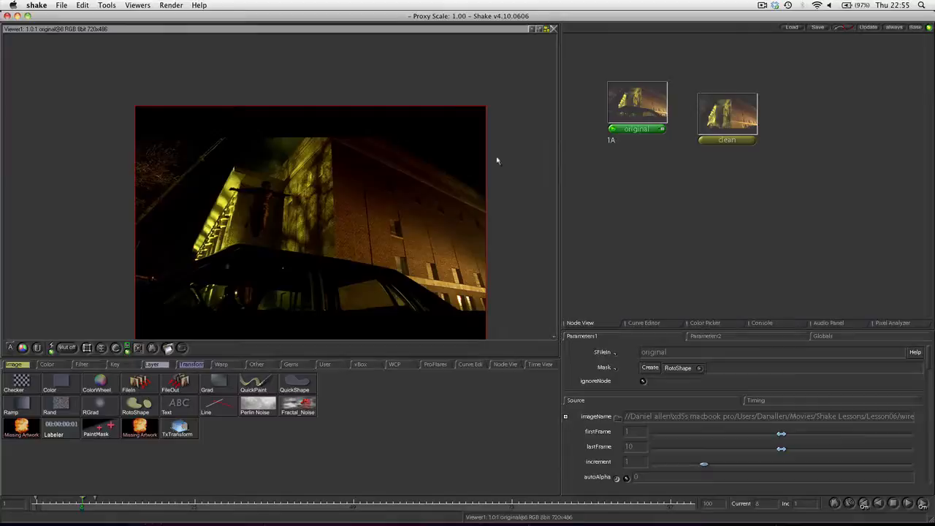
pyautogui.moveTo(386, 317)
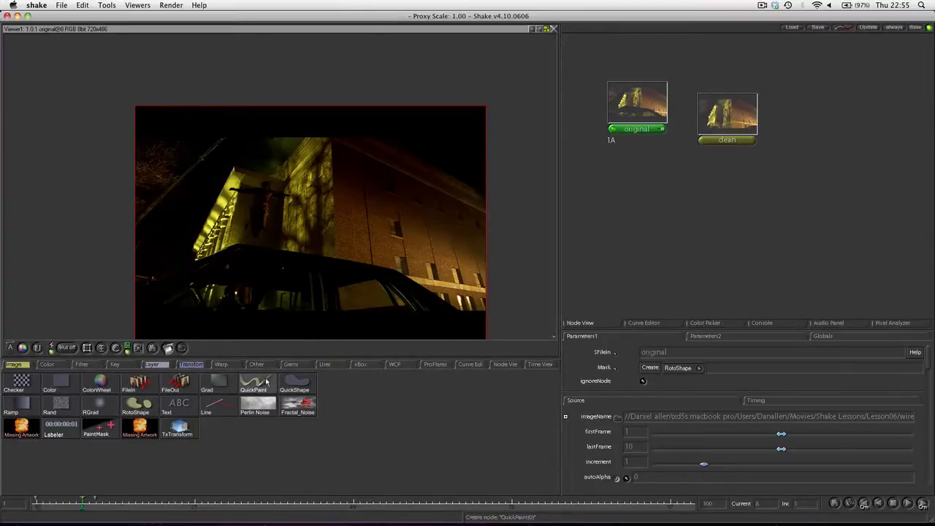
pyautogui.click(255, 380)
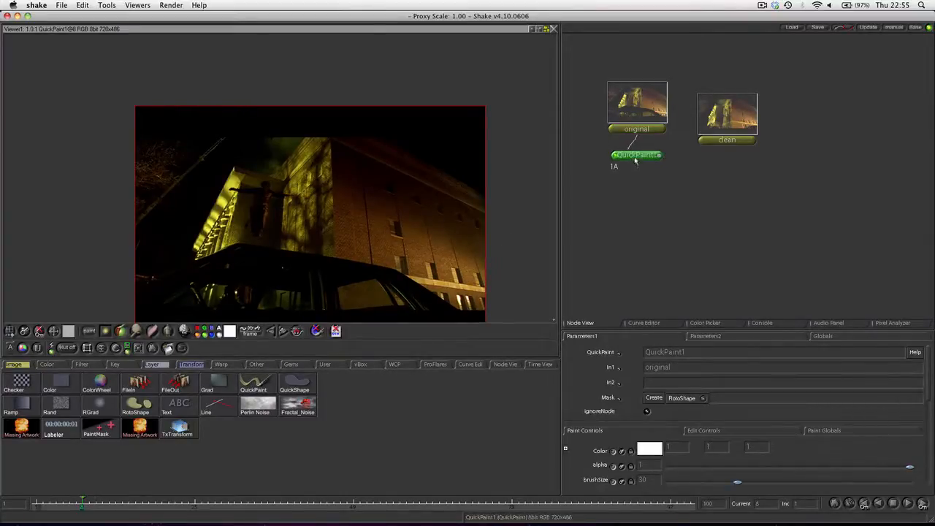
pyautogui.moveTo(637, 155); pyautogui.dragTo(649, 228)
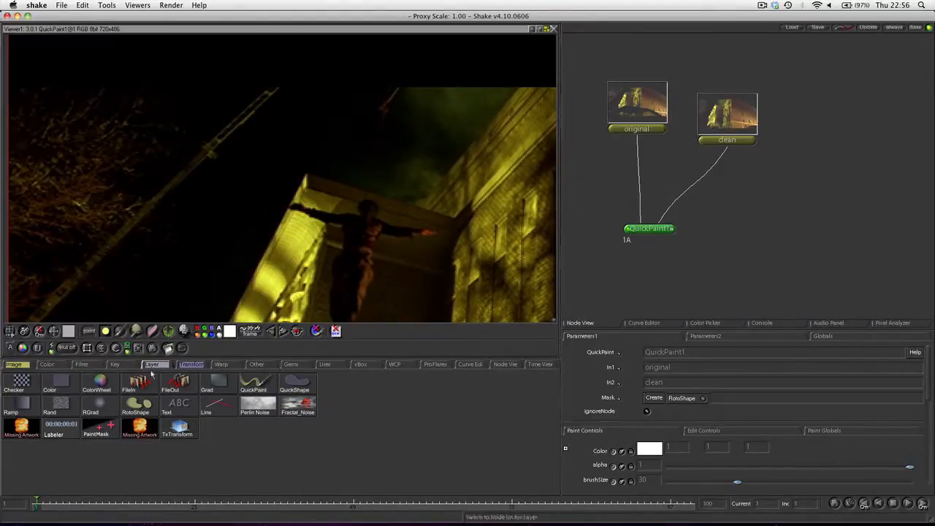
pyautogui.moveTo(176, 260)
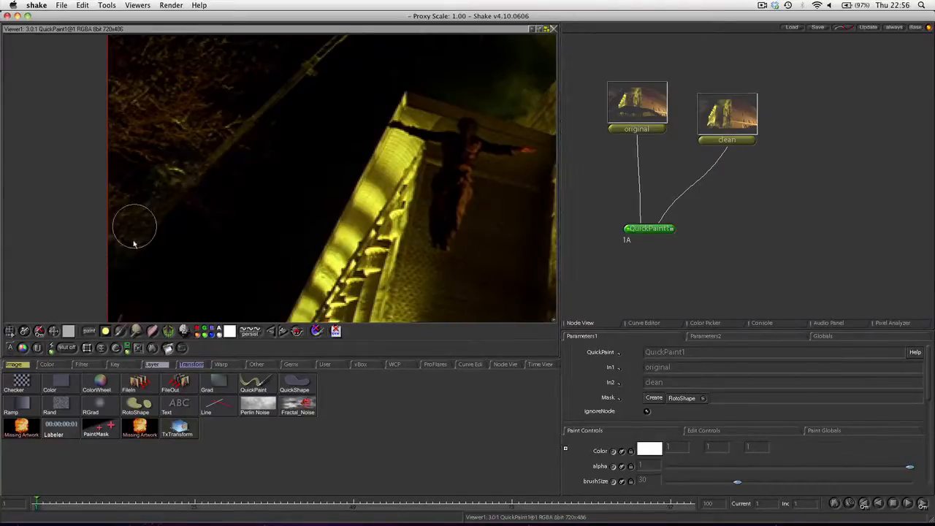
# - Reveal clean sky over the wire by the trees, the crane above, and the wire beside the building edge
pyautogui.moveTo(135, 225); pyautogui.dragTo(254, 134)
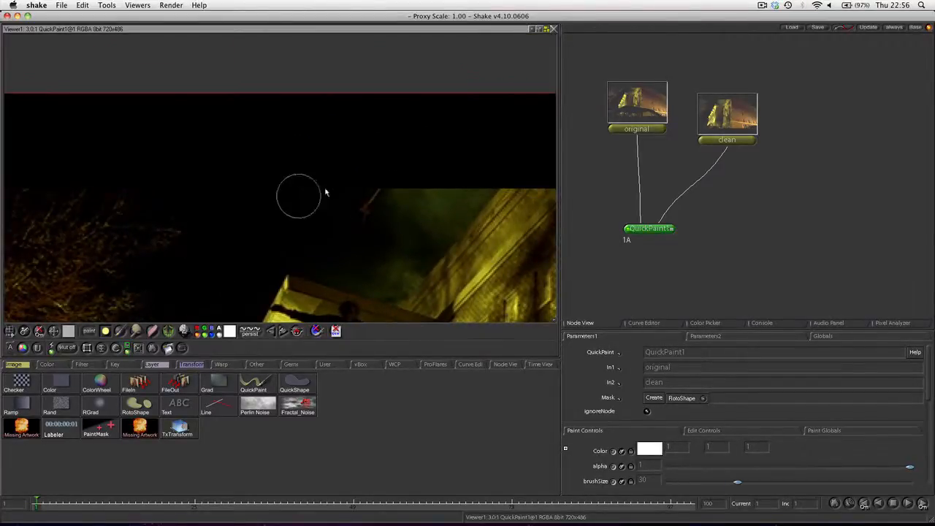
pyautogui.moveTo(298, 195); pyautogui.dragTo(351, 211)
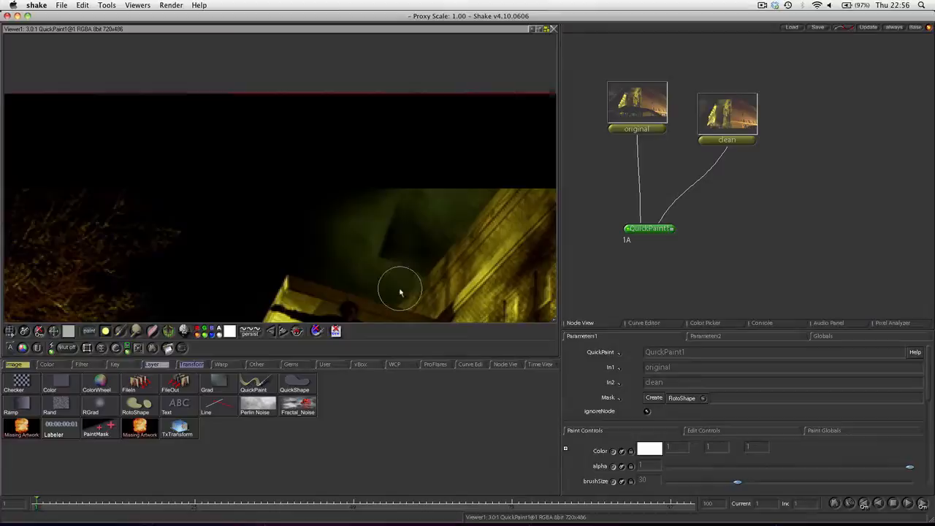
pyautogui.moveTo(400, 289); pyautogui.dragTo(451, 212)
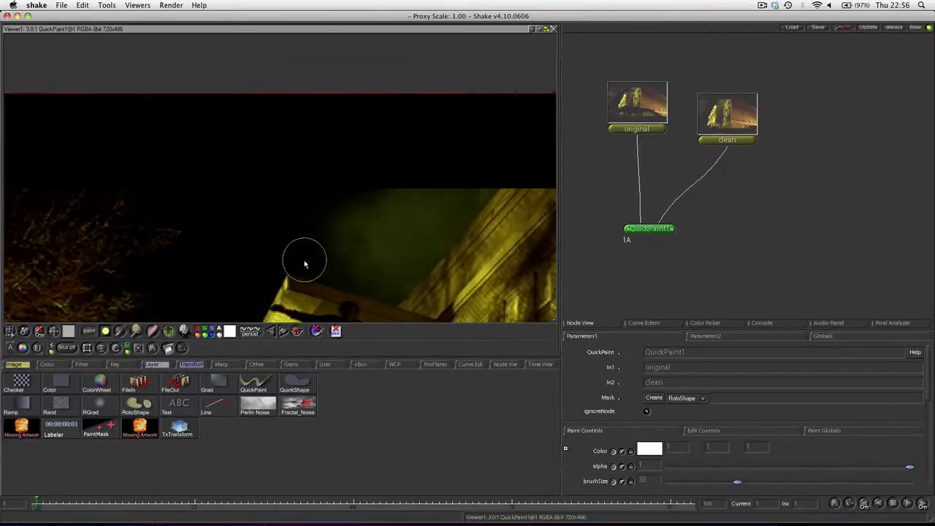
pyautogui.moveTo(342, 274)
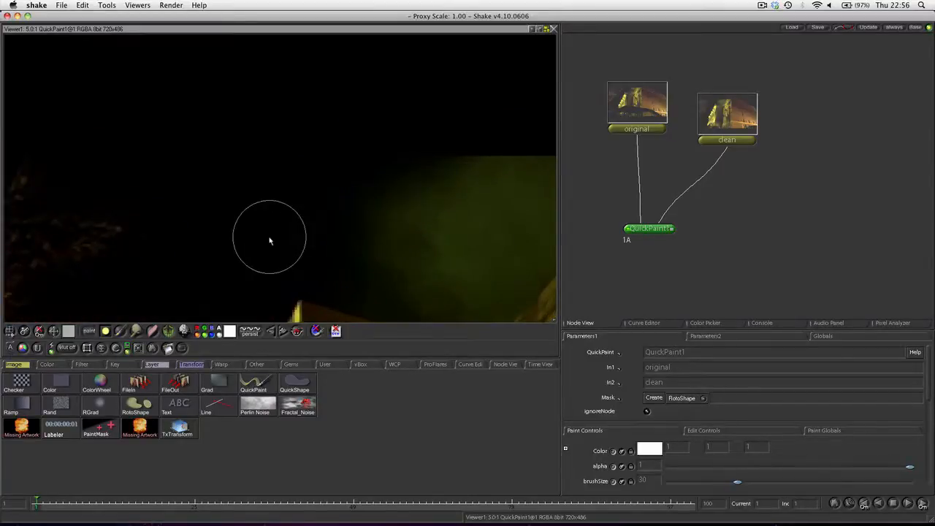
pyautogui.moveTo(389, 275)
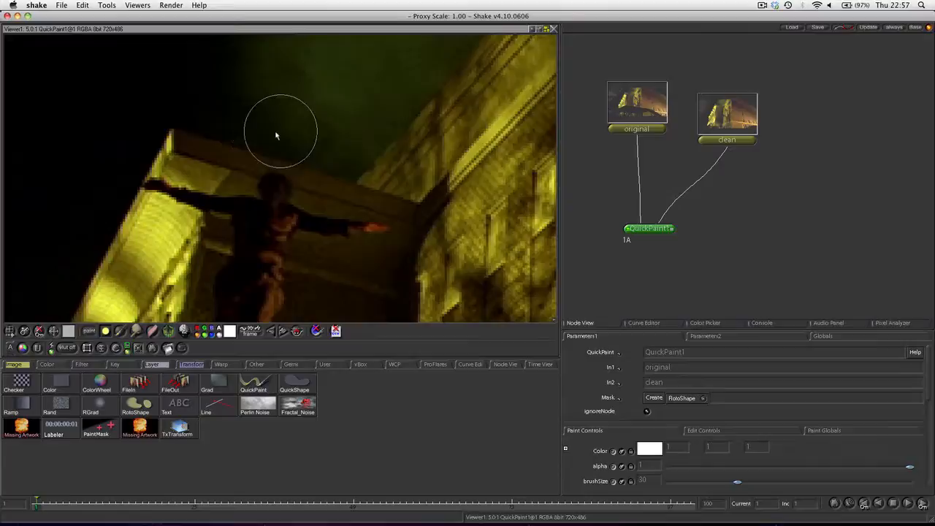
pyautogui.moveTo(283, 158)
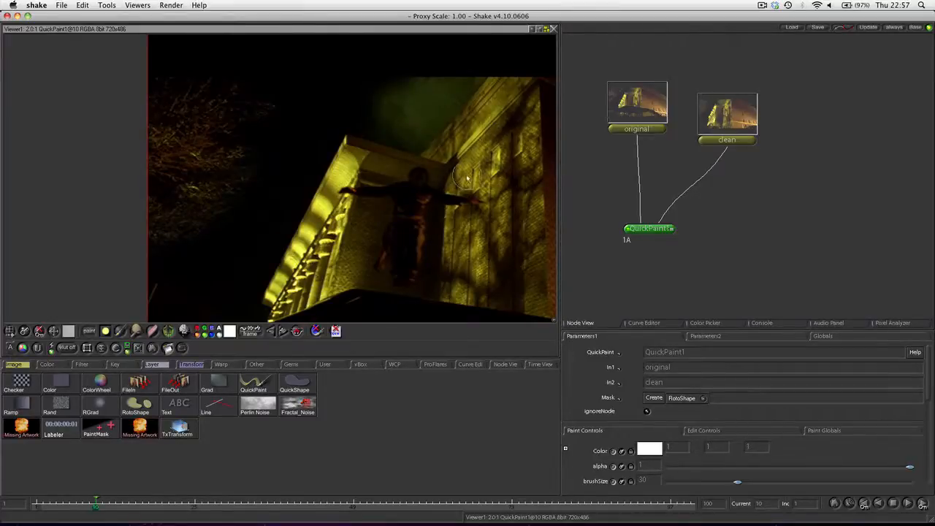
pyautogui.moveTo(453, 199)
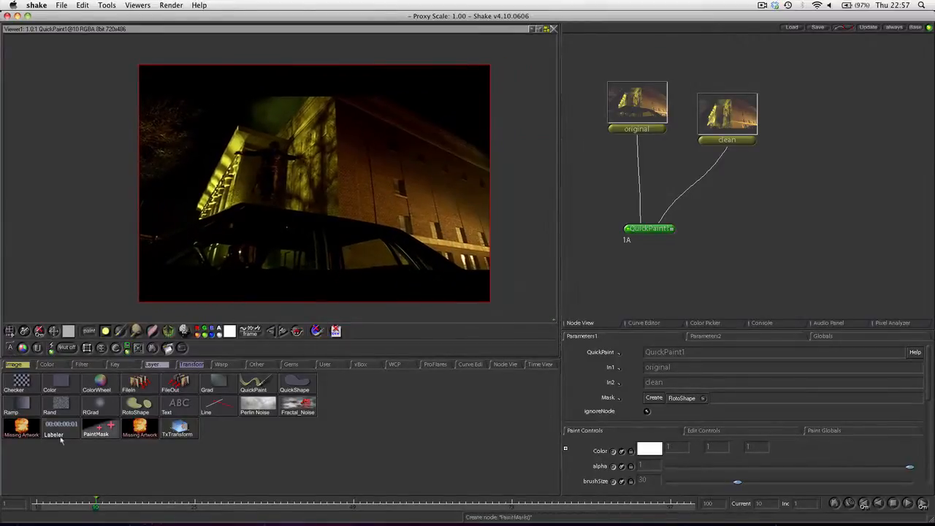
# - Move to a later frame and reveal the clean plate over the wire near the man
pyautogui.click(91, 503)
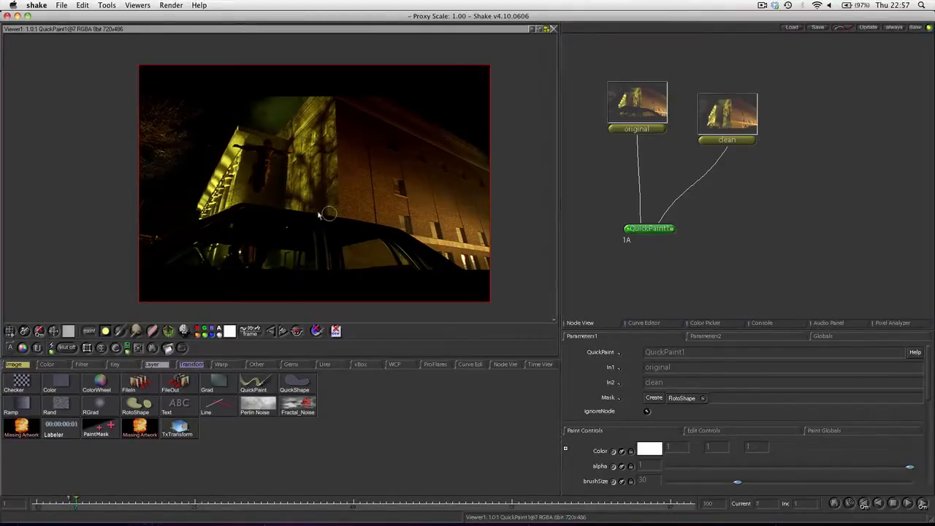
pyautogui.moveTo(329, 214); pyautogui.dragTo(293, 125)
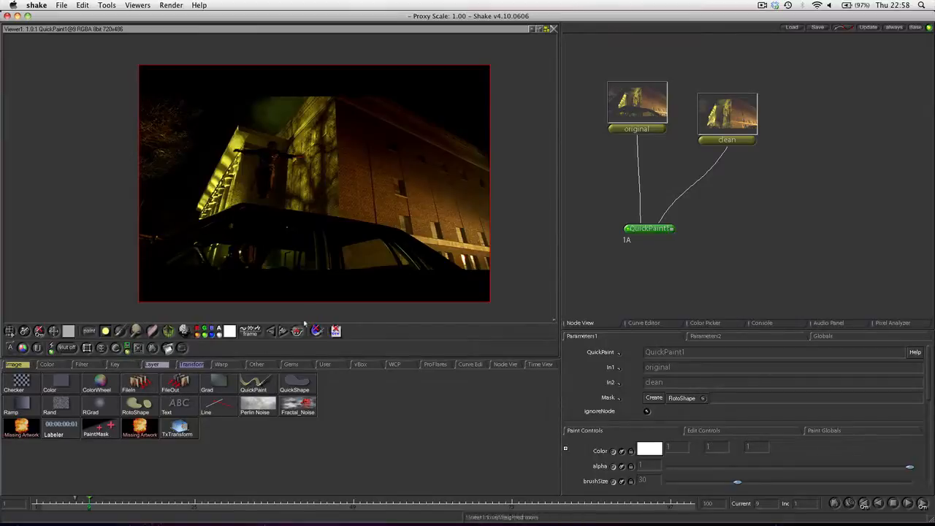
pyautogui.moveTo(237, 348)
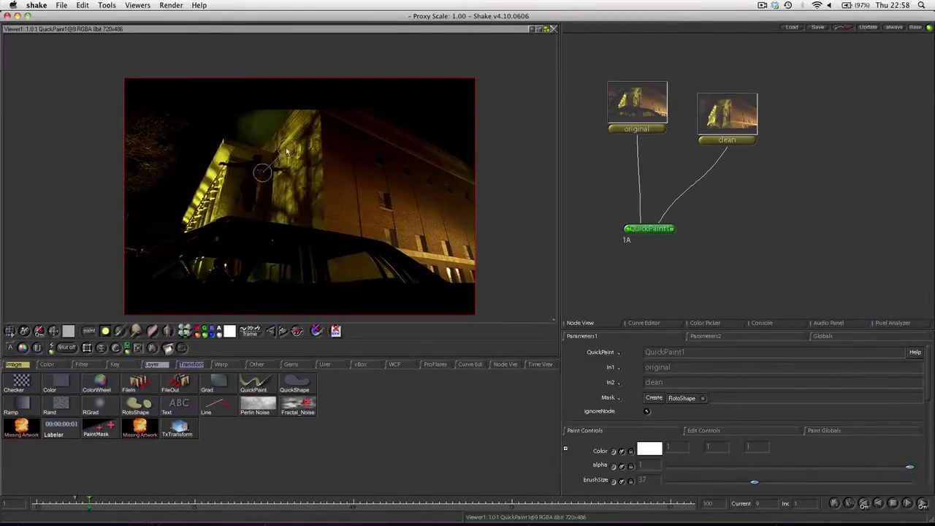
# - Reveal the clean plate over the wires near the building corner and across the lit upper wall
pyautogui.moveTo(281, 154); pyautogui.dragTo(251, 176)
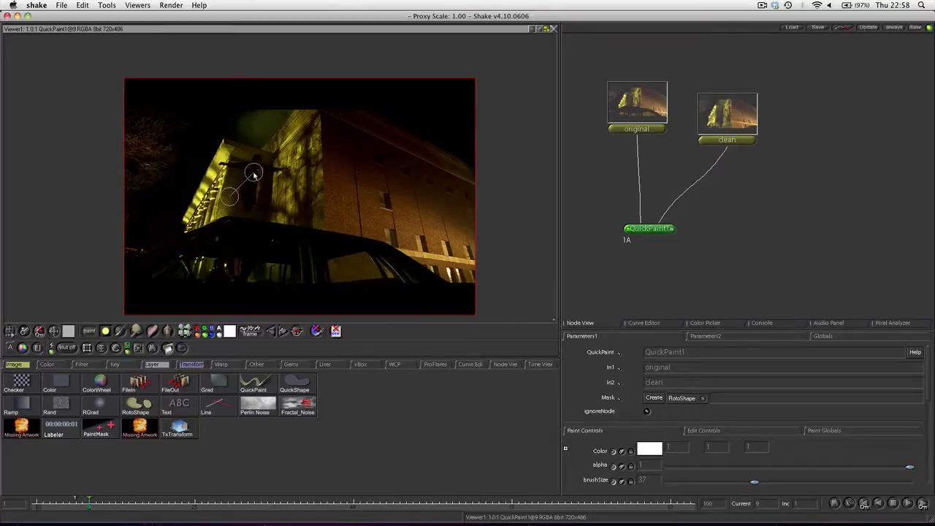
pyautogui.moveTo(254, 174); pyautogui.dragTo(270, 167)
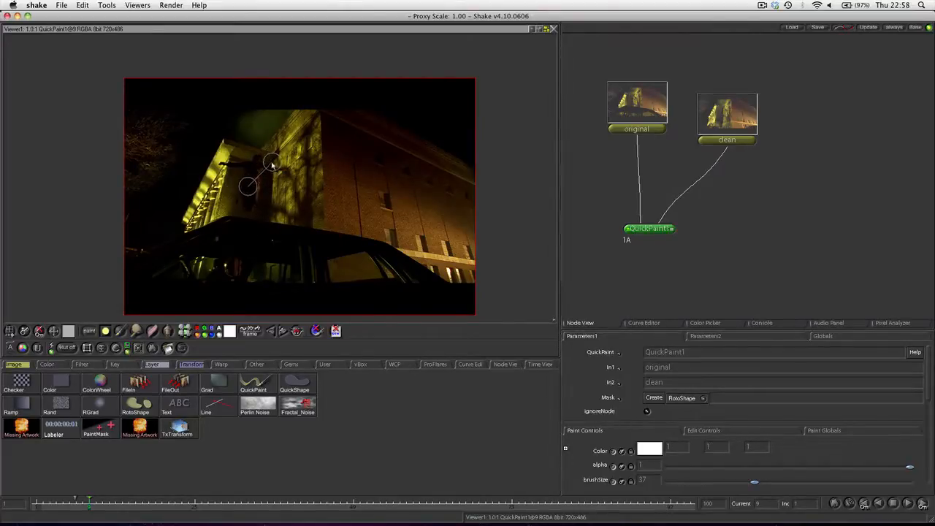
pyautogui.moveTo(271, 160); pyautogui.dragTo(245, 190)
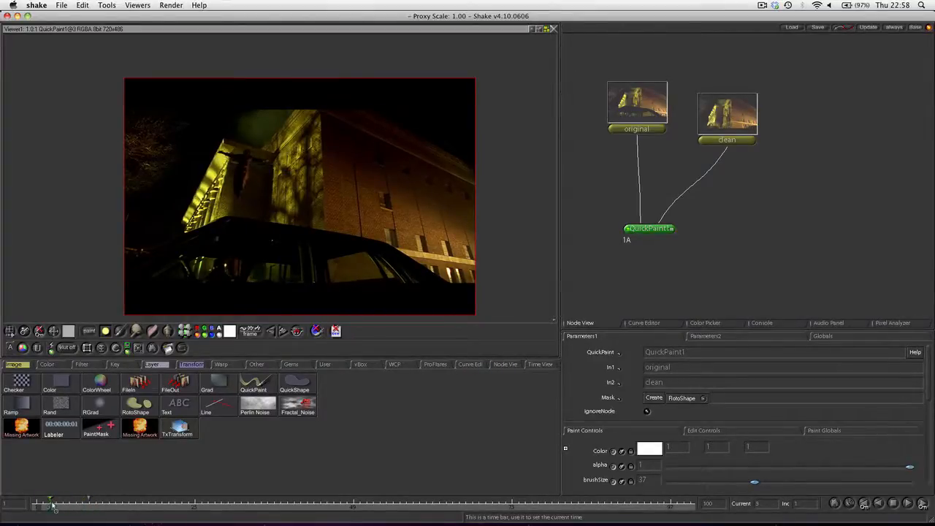
# - On another frame, paint out the wire running along the lit wall
pyautogui.moveTo(219, 158); pyautogui.dragTo(300, 172)
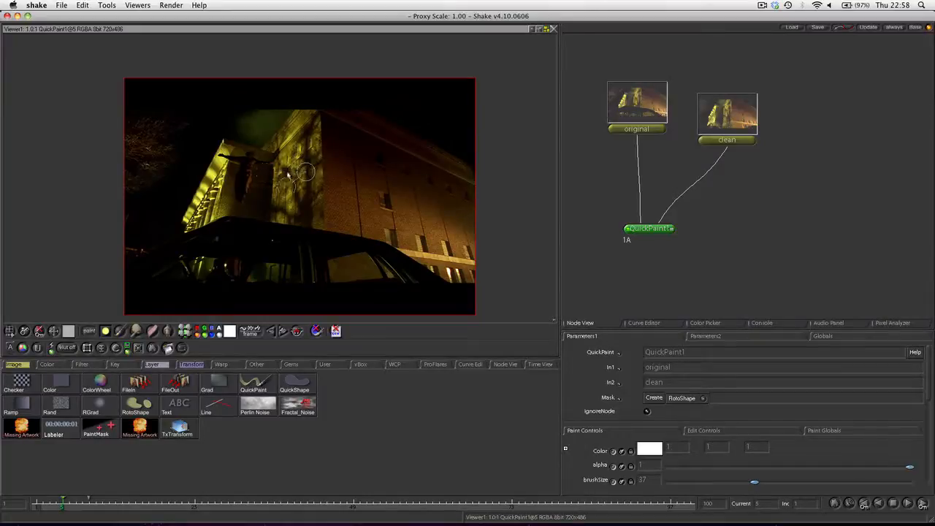
pyautogui.moveTo(304, 173); pyautogui.dragTo(168, 218)
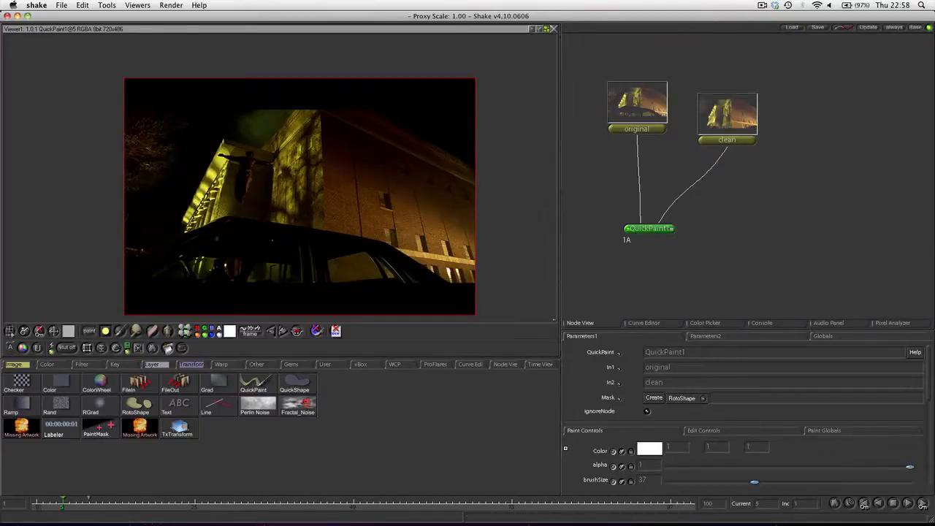
pyautogui.moveTo(502, 213)
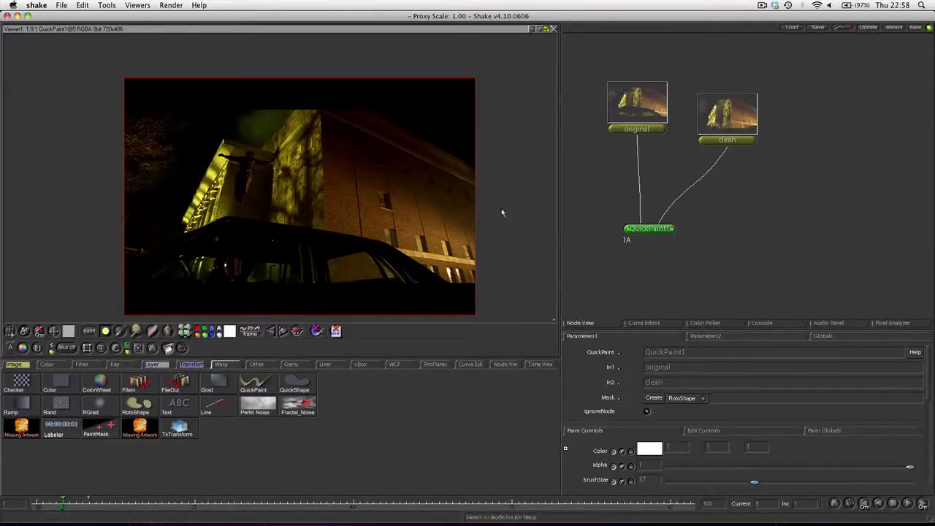